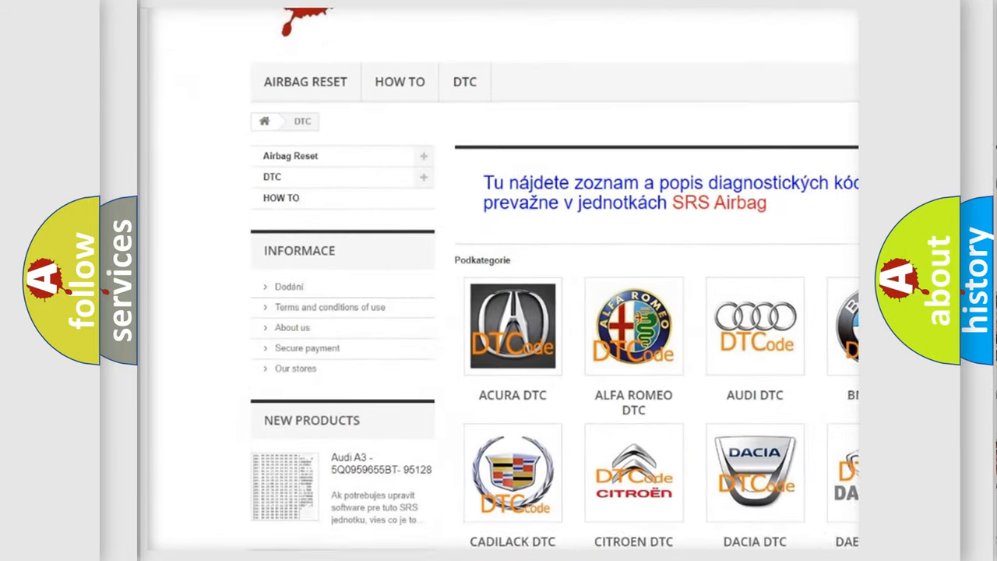
scroll(down, 3)
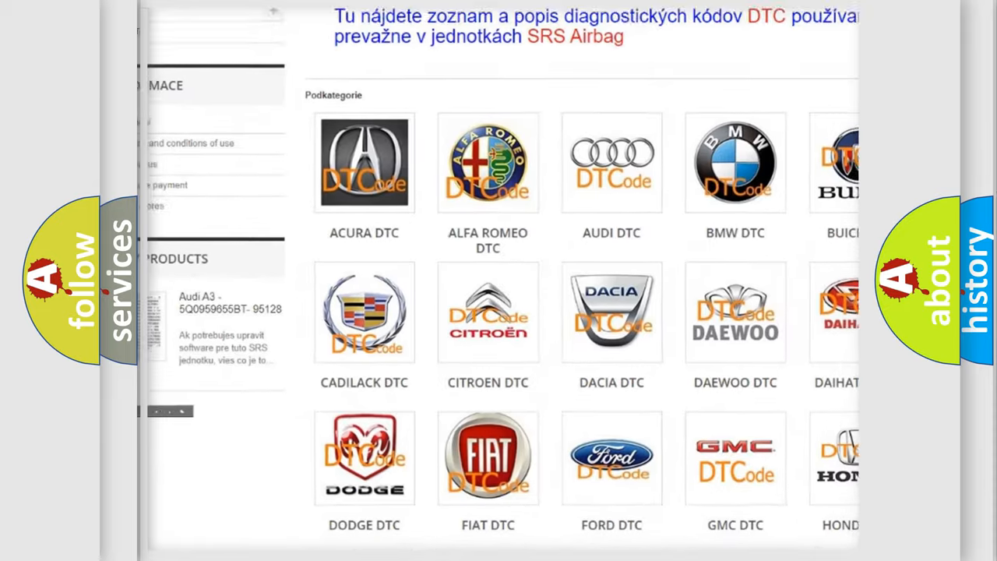
scroll(down, 3)
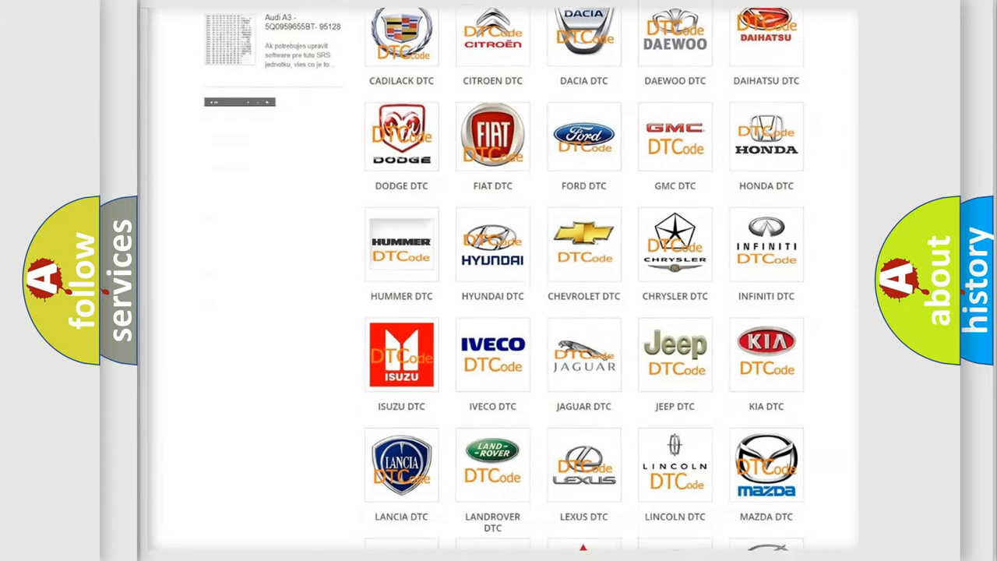
scroll(down, 3)
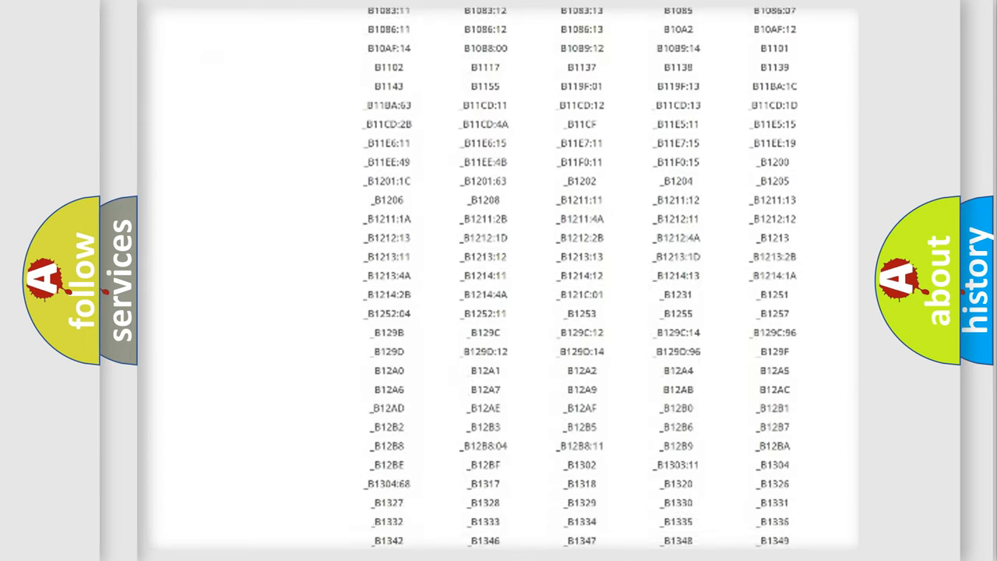
scroll(down, 3)
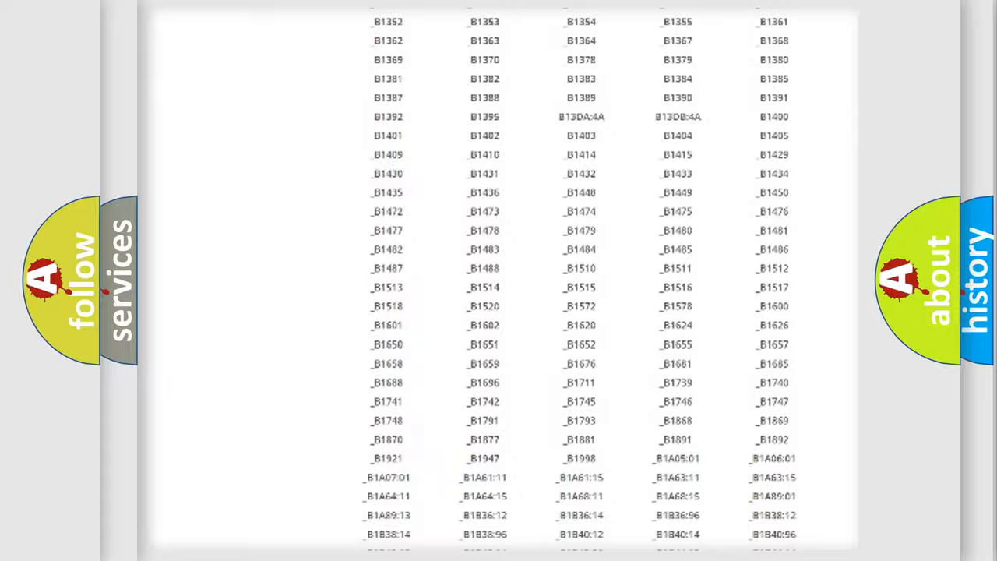